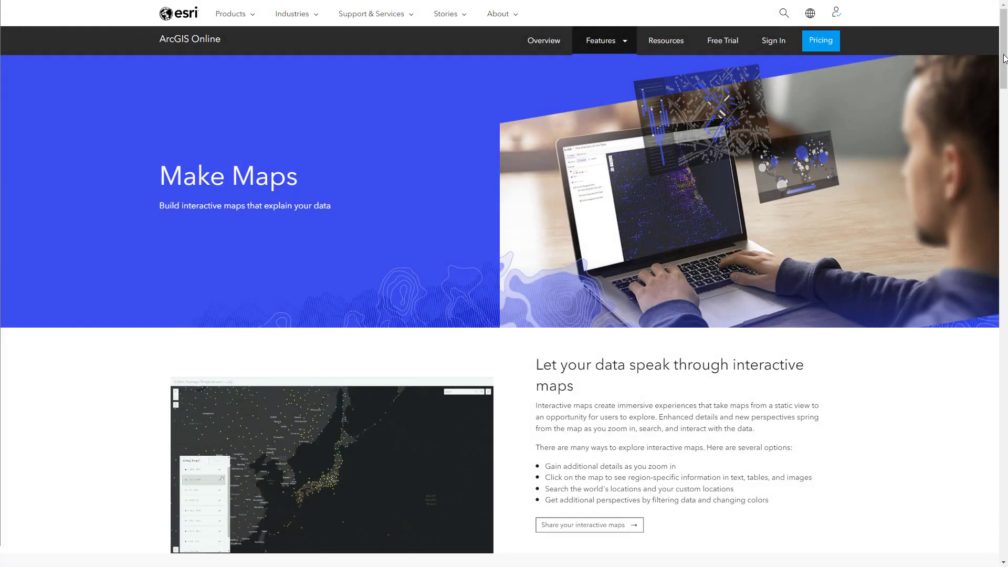
- Zoom the map in closer on Ottawa
scroll("down", 3)
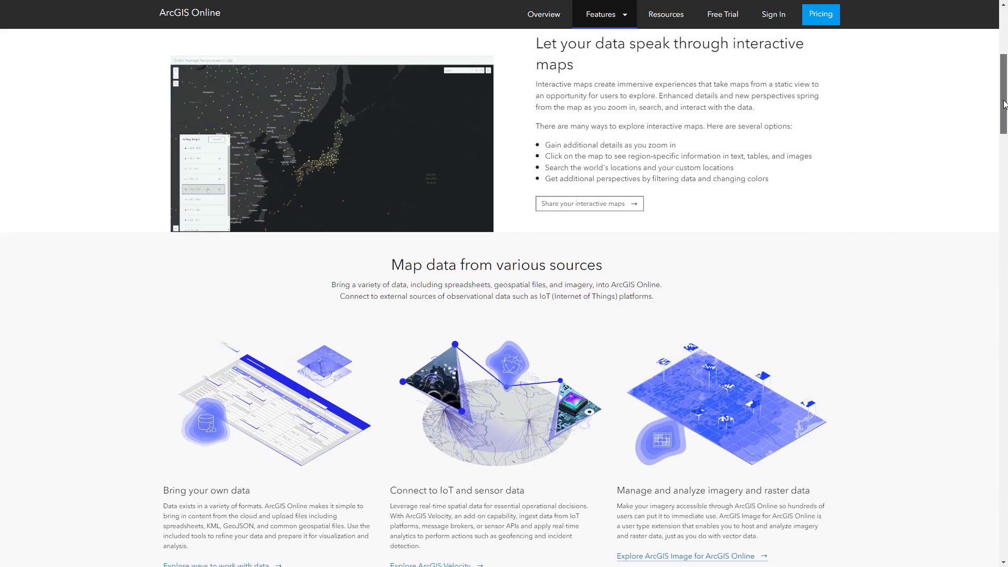
scroll("down", 3)
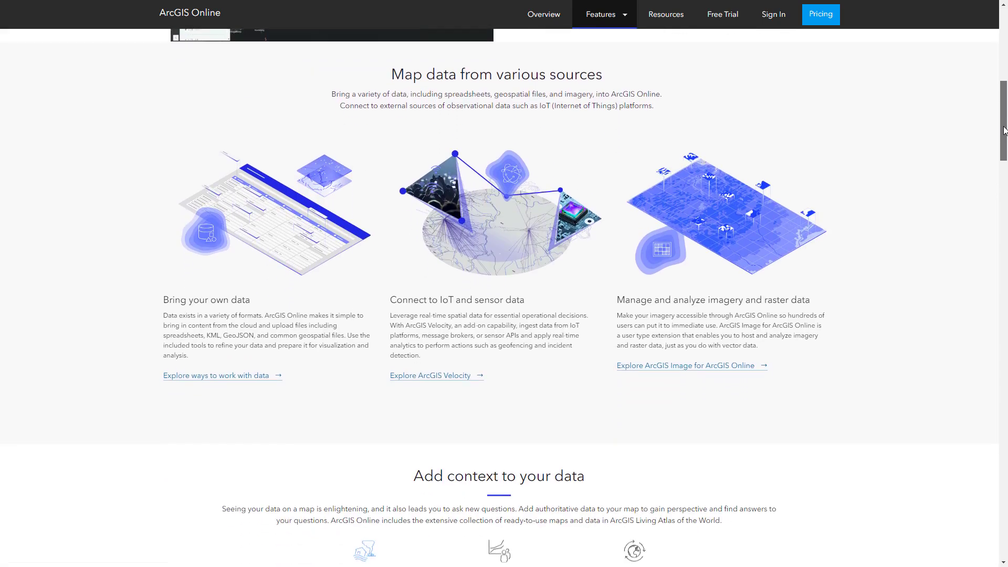
scroll("down", 3)
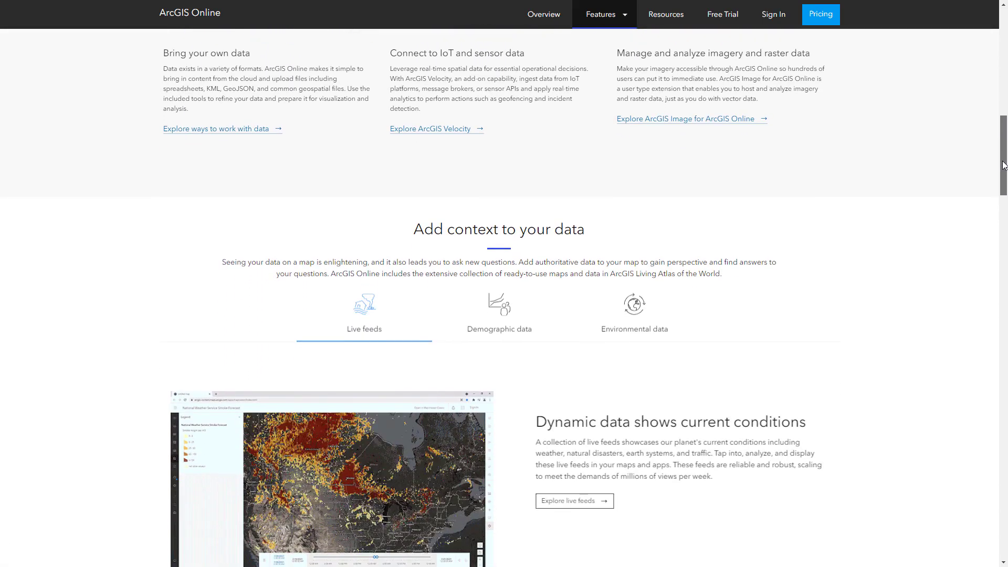
scroll("down", 3)
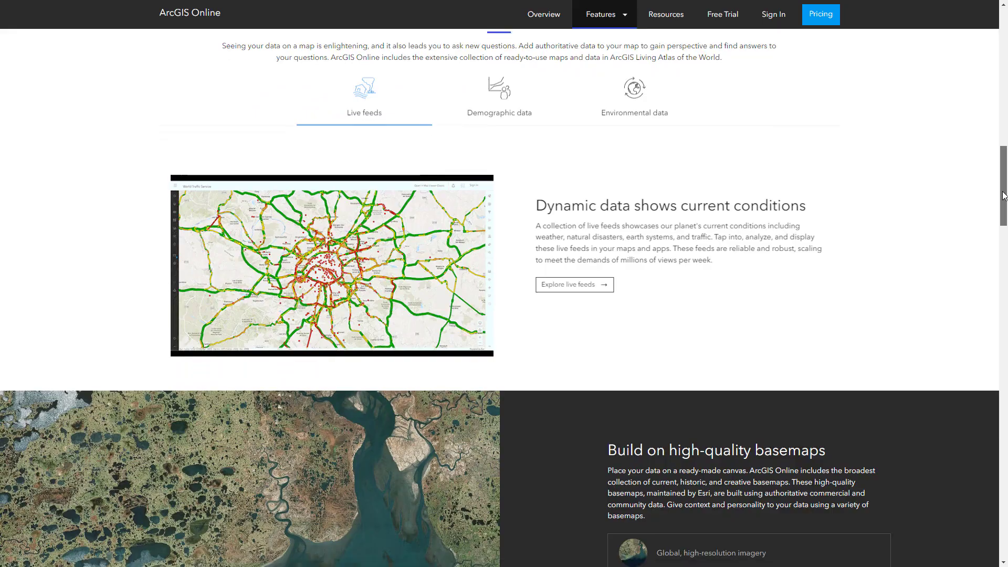
scroll("down", 3)
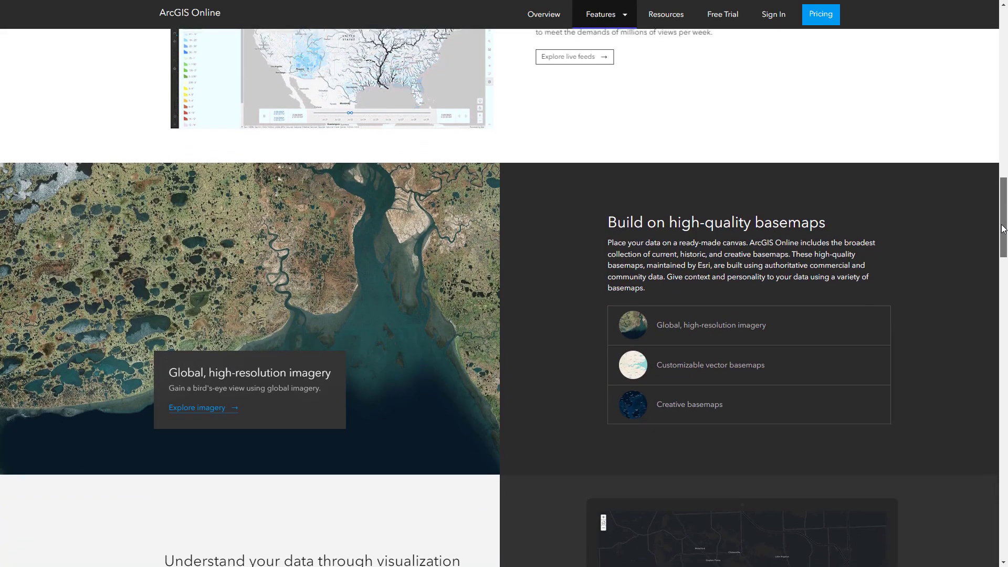
scroll("down", 3)
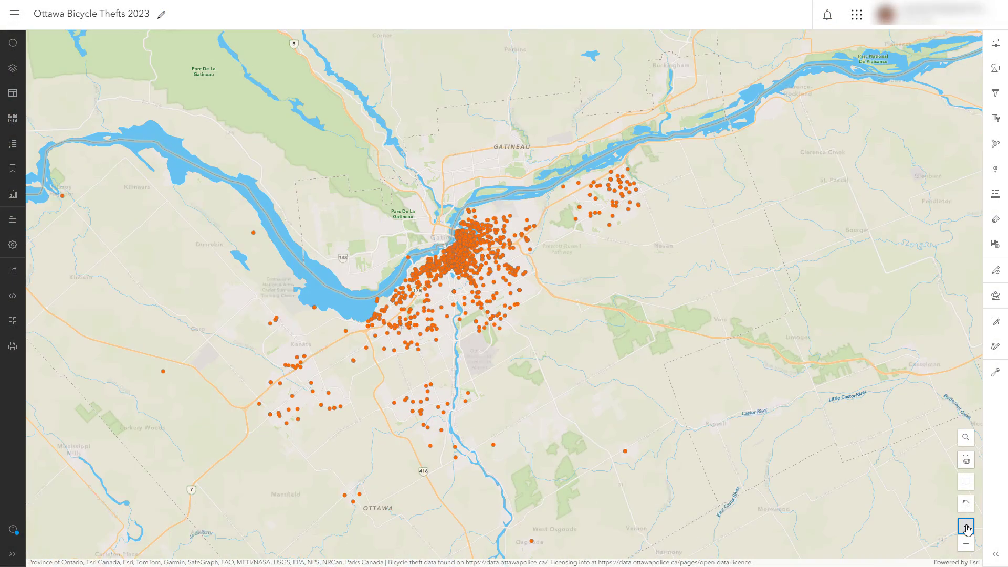
left_click(966, 526)
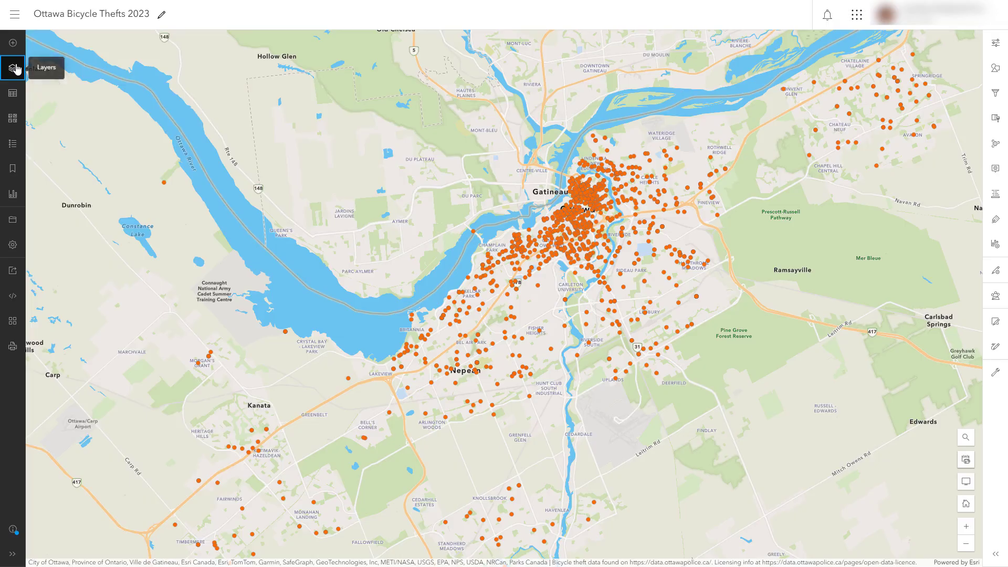
- Show the Bike thefts layer's attribute table (1,876 records) from the Layers pane
left_click(11, 67)
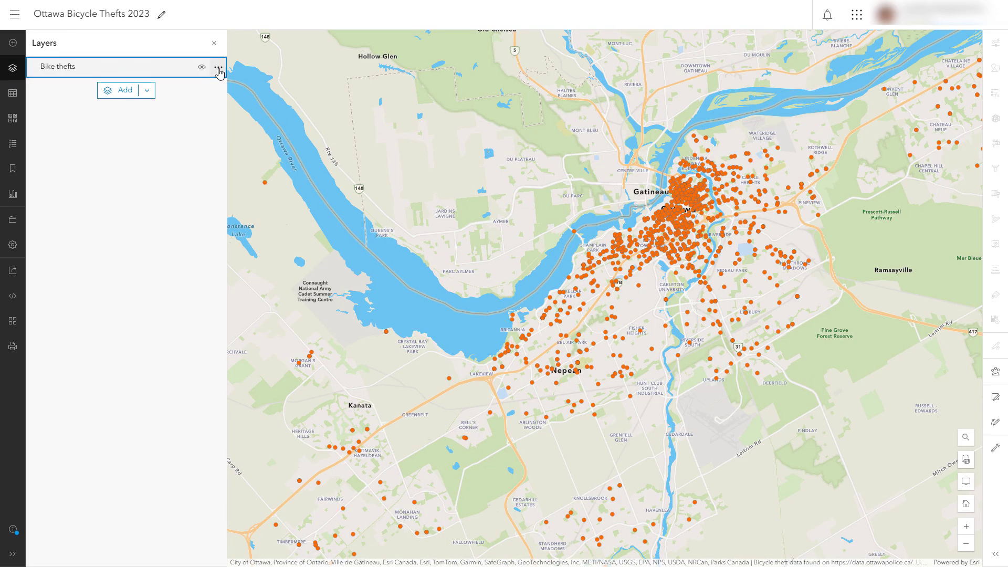
left_click(218, 66)
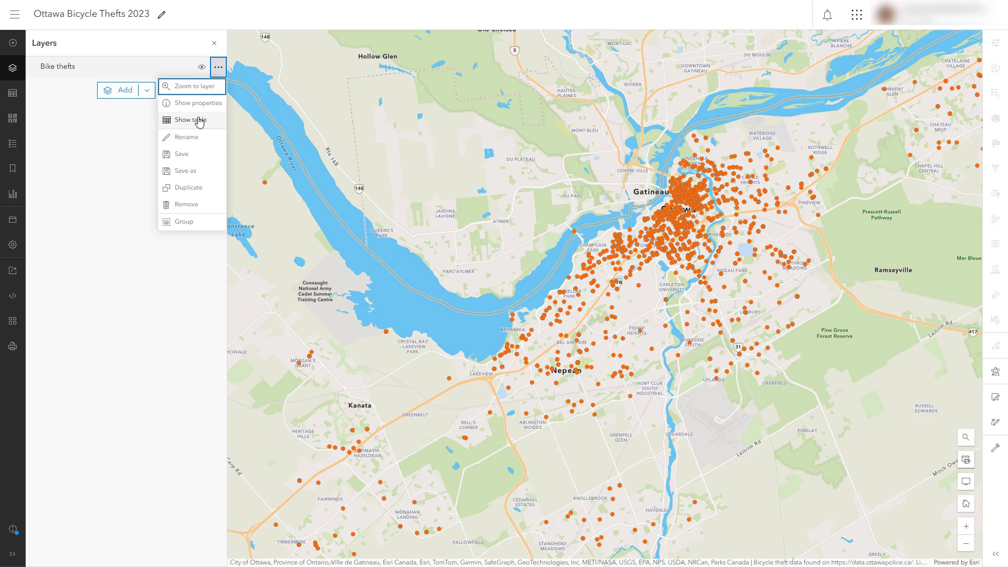
left_click(187, 119)
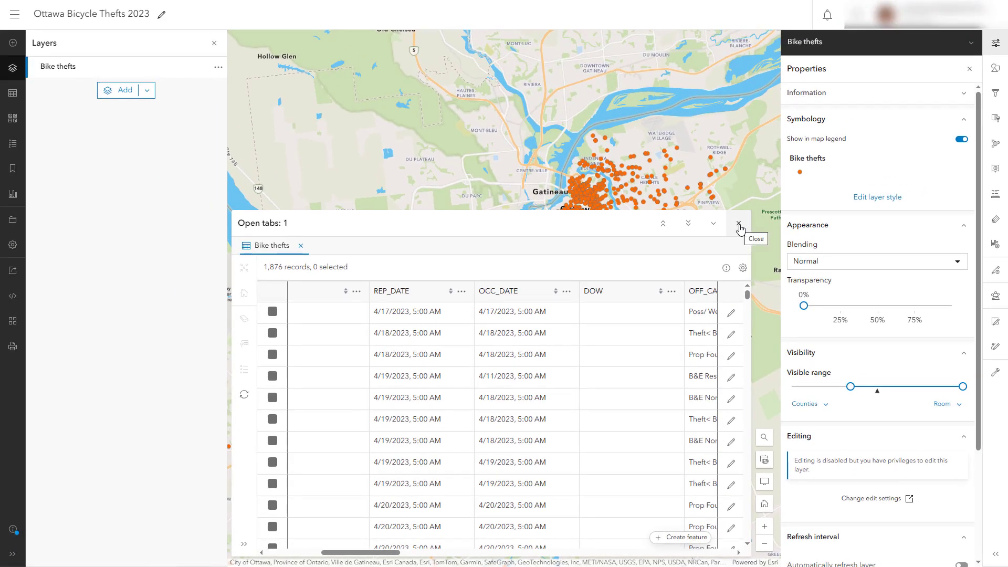
- Close the records table and go to the Ottawa_Bike_Thefts_2017_to_2023 item details page
left_click(738, 223)
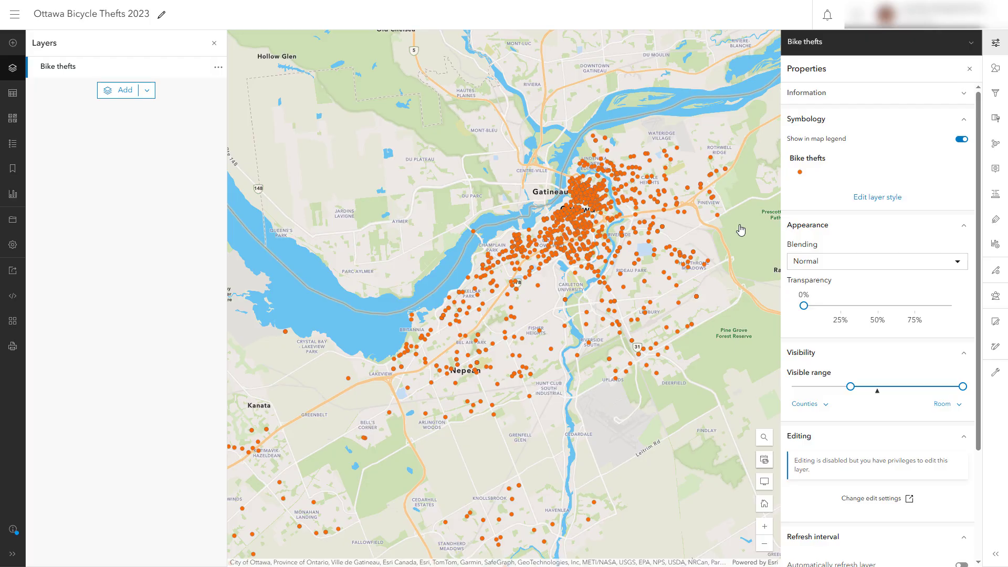
mouse_move(650, 200)
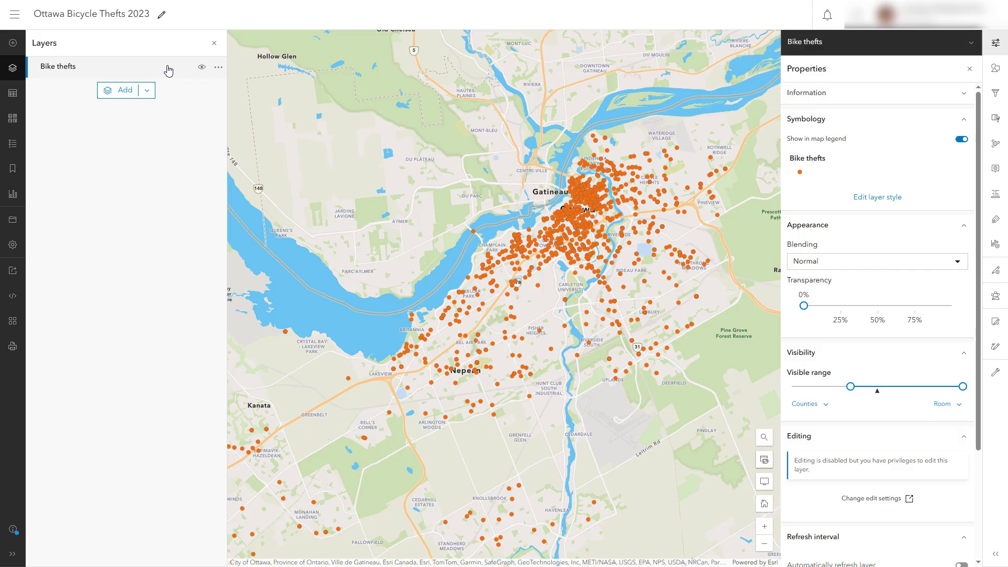
mouse_move(169, 67)
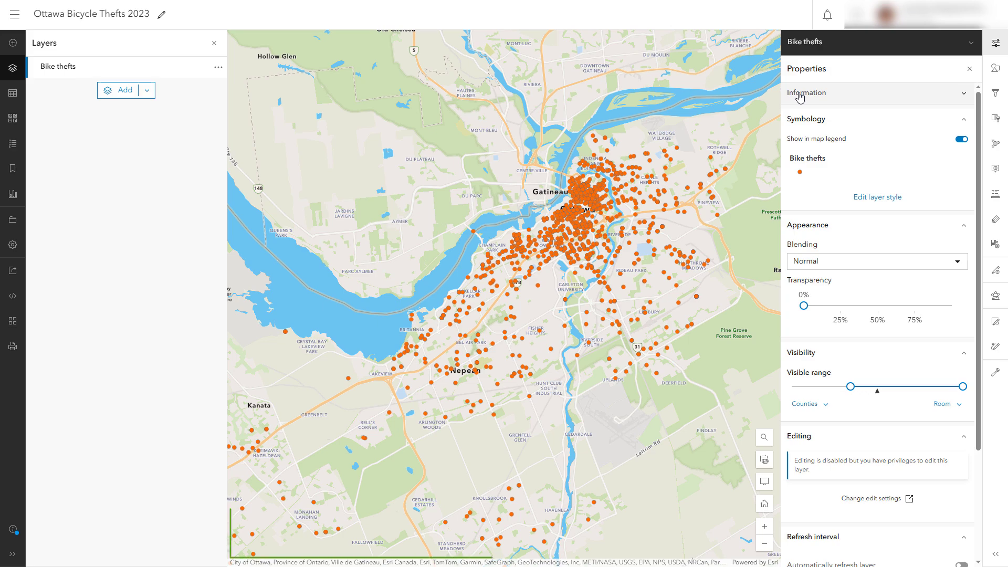
left_click_drag(231, 510, 752, 556)
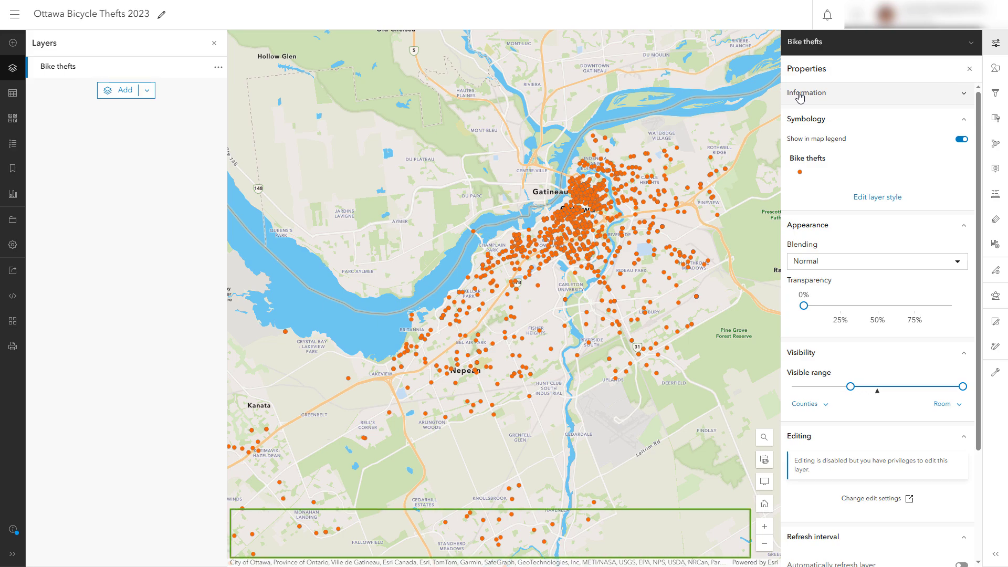
left_click(806, 92)
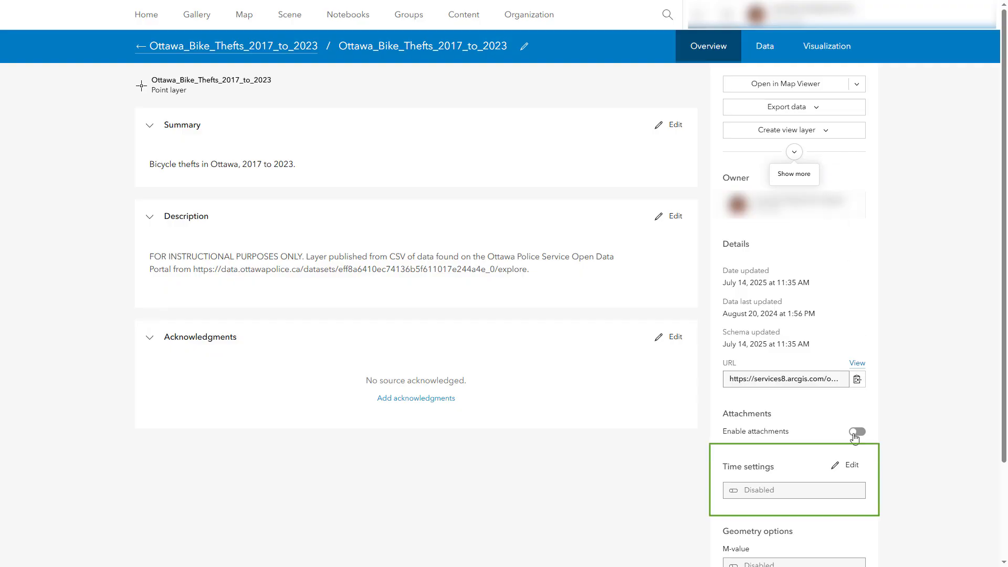
- Enable time on the layer with OCC_DATE as the time field, save, and return to the map
left_click(851, 466)
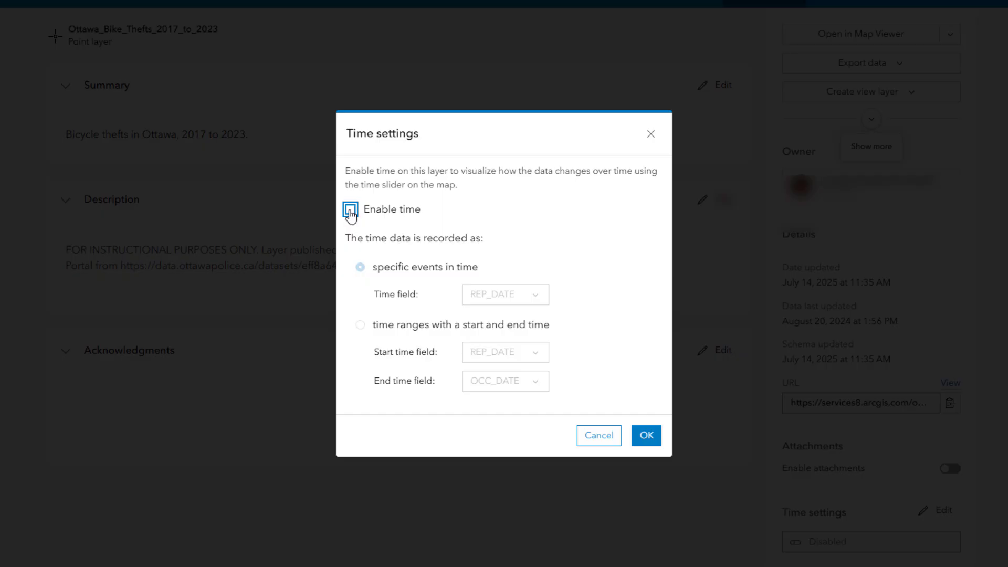
left_click(351, 209)
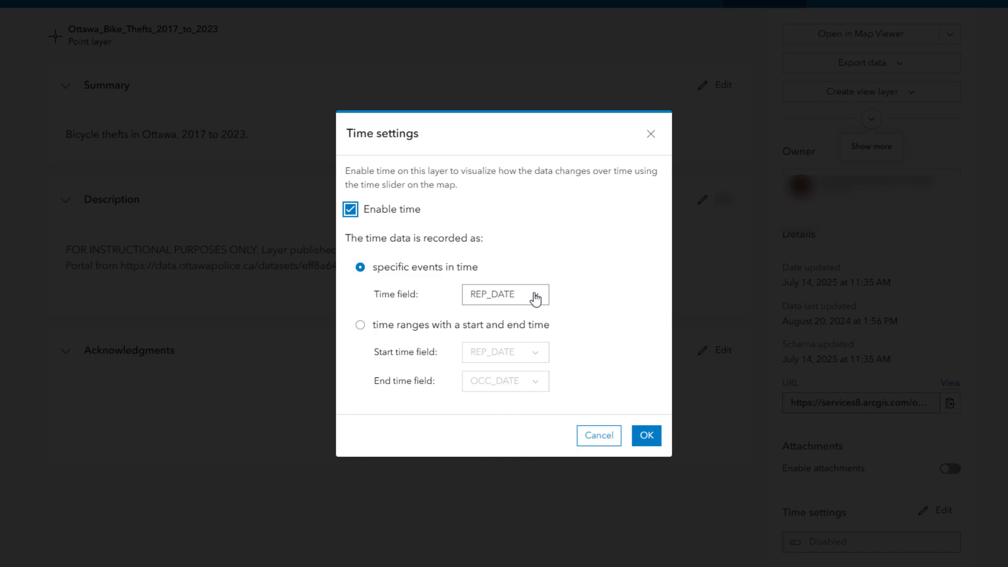
left_click(505, 294)
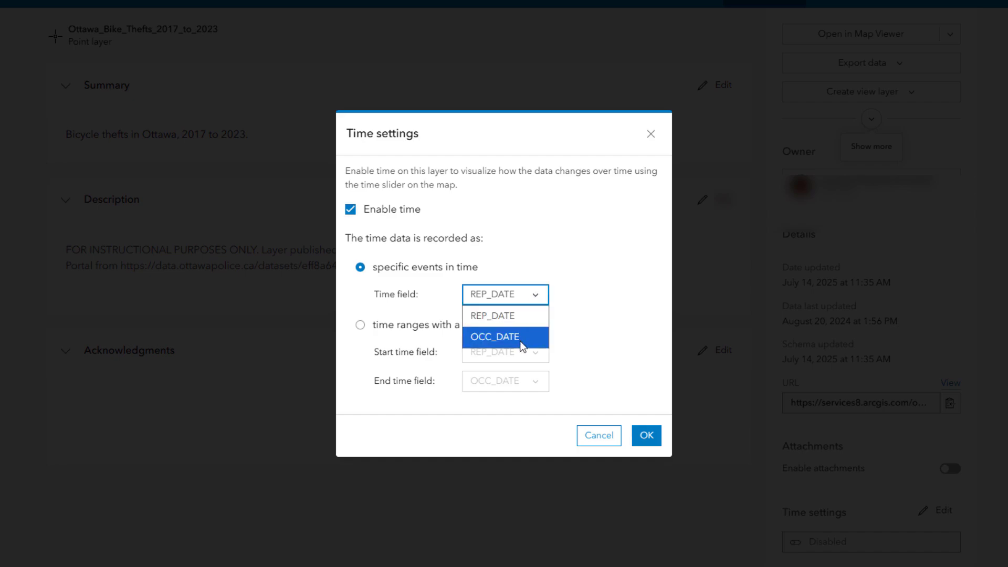
left_click(494, 337)
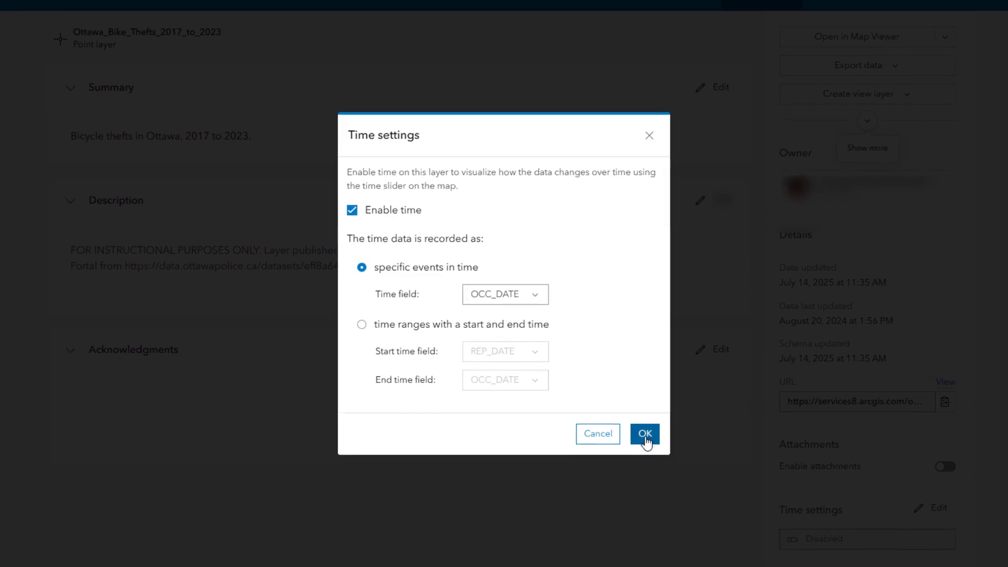
left_click(644, 434)
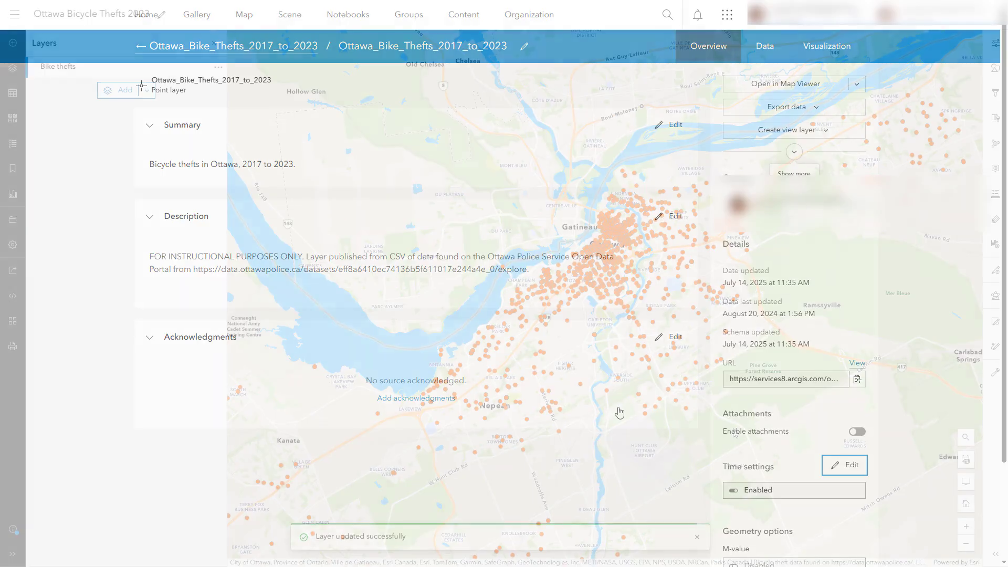
left_click(786, 84)
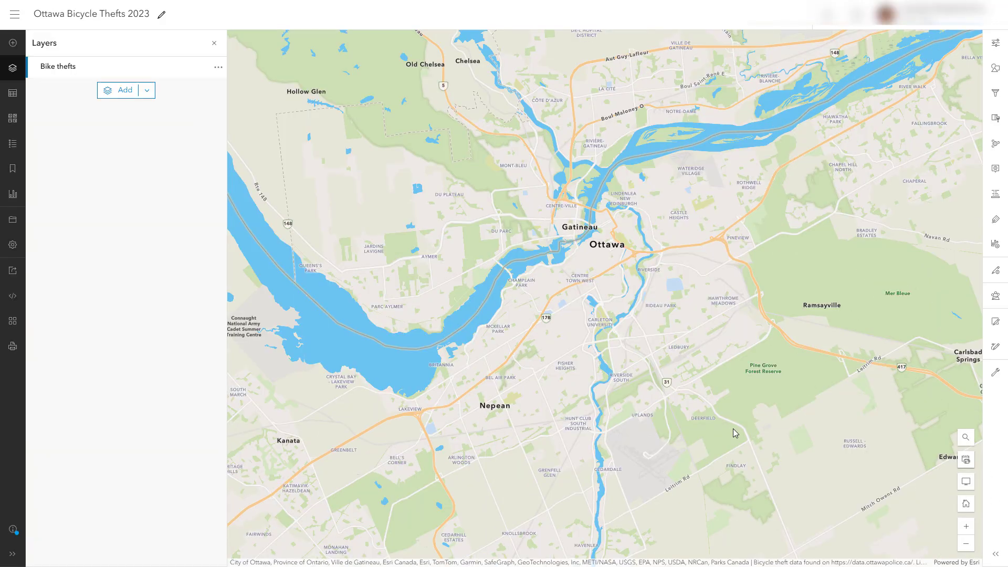
- Show the map's time slider spanning 2017 to 2023 and bring up its options
left_click(965, 416)
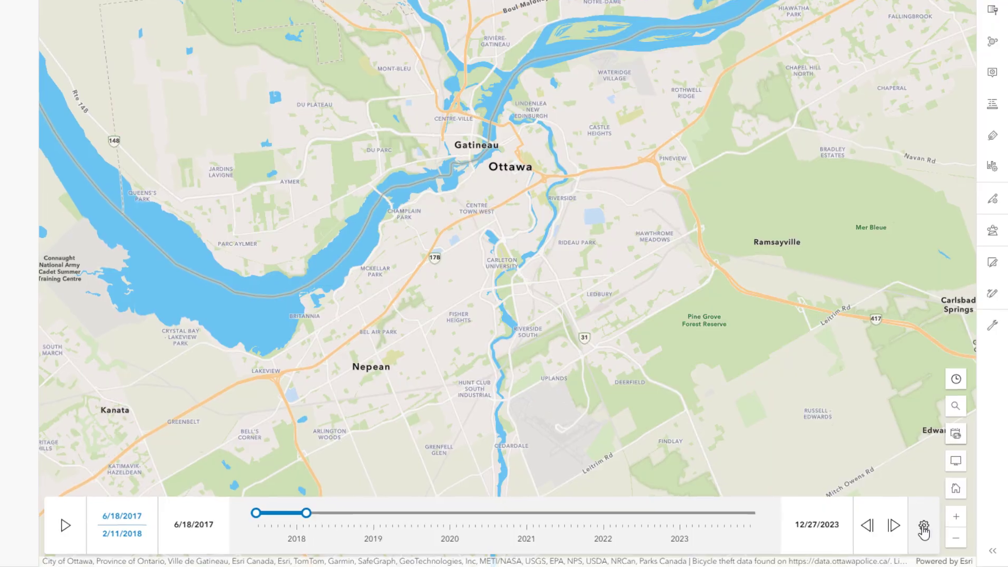
left_click(922, 526)
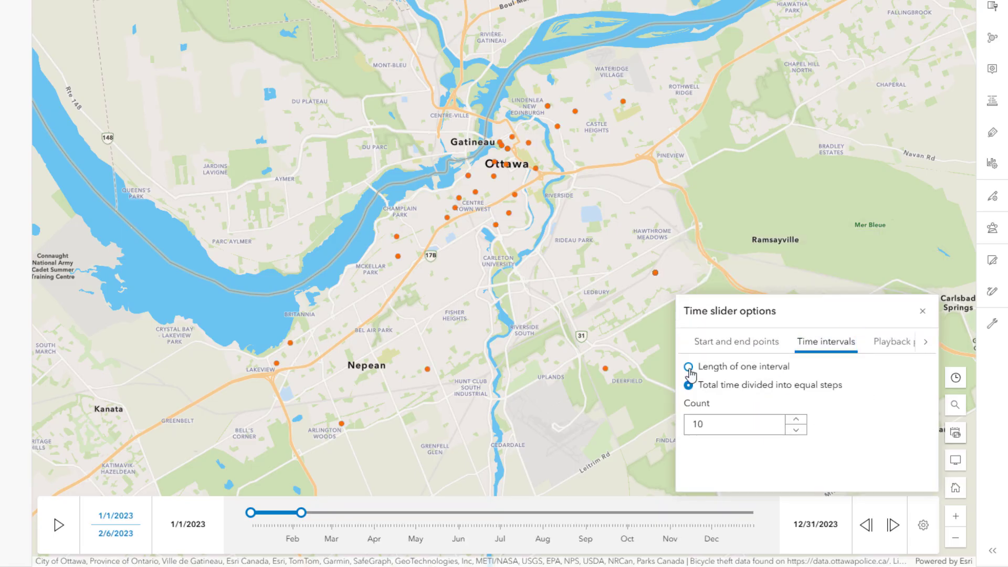
- Set fixed 3-month intervals, play then pause the animation, and hide the time slider
left_click(689, 366)
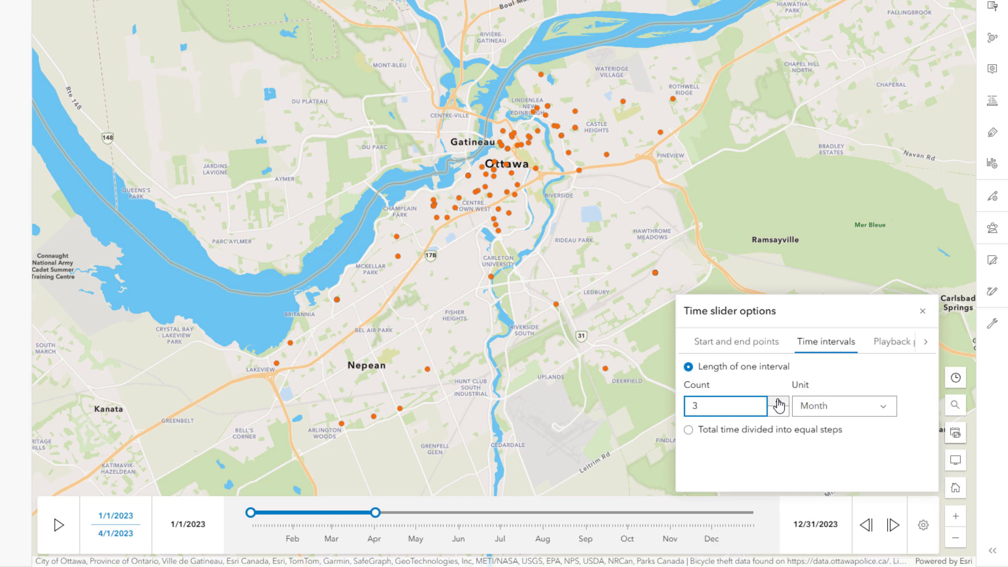
left_click(923, 525)
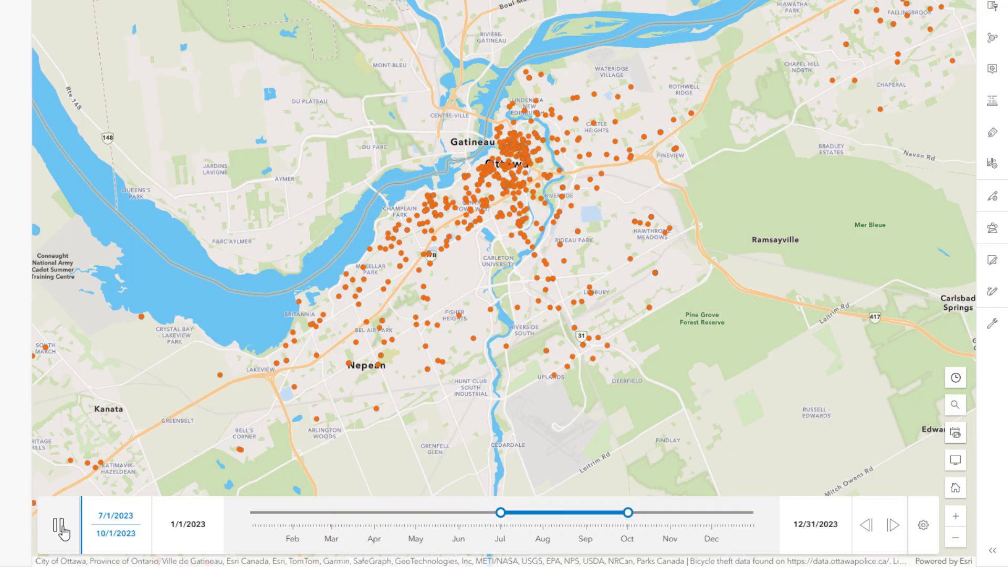
left_click(58, 524)
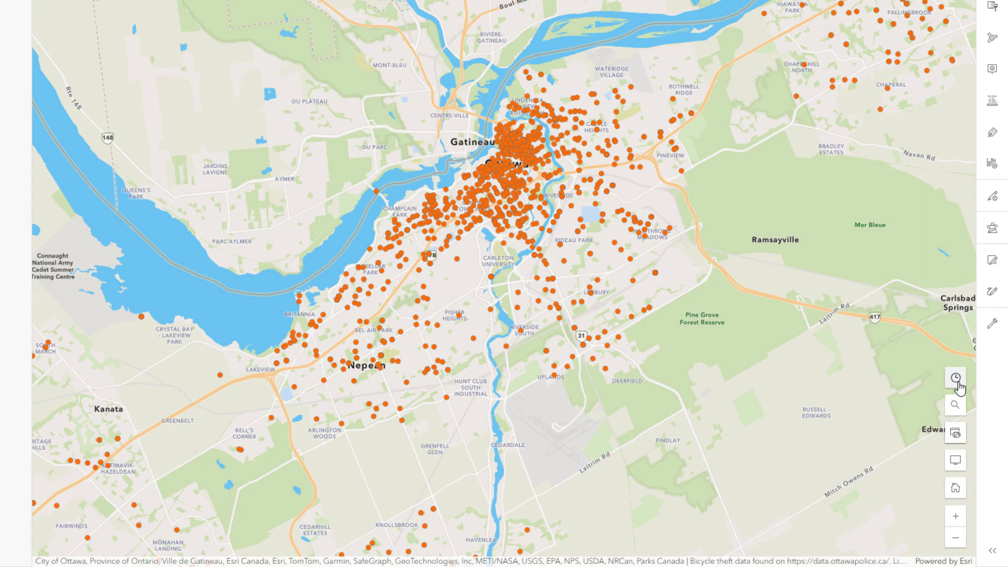
left_click(954, 379)
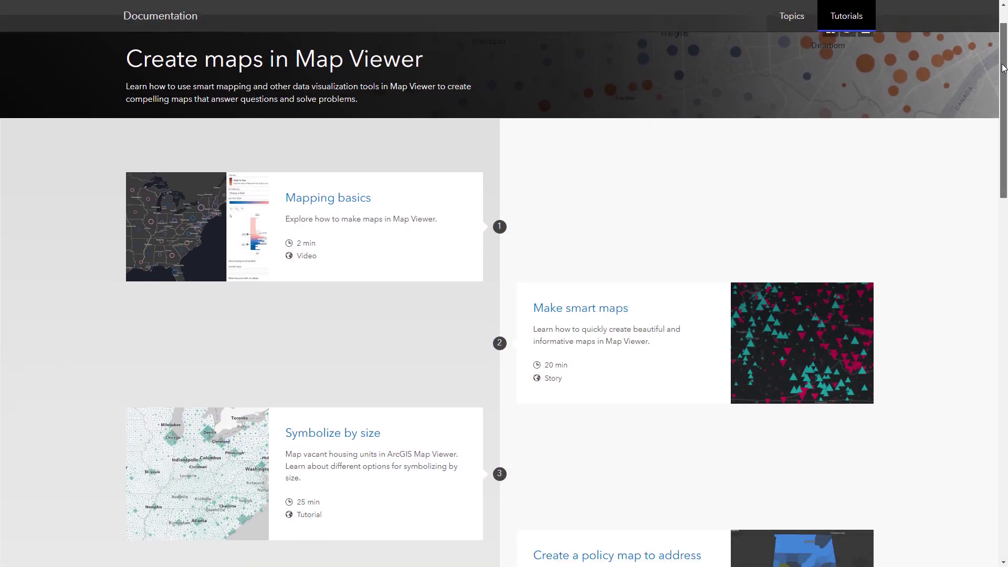
scroll("down", 3)
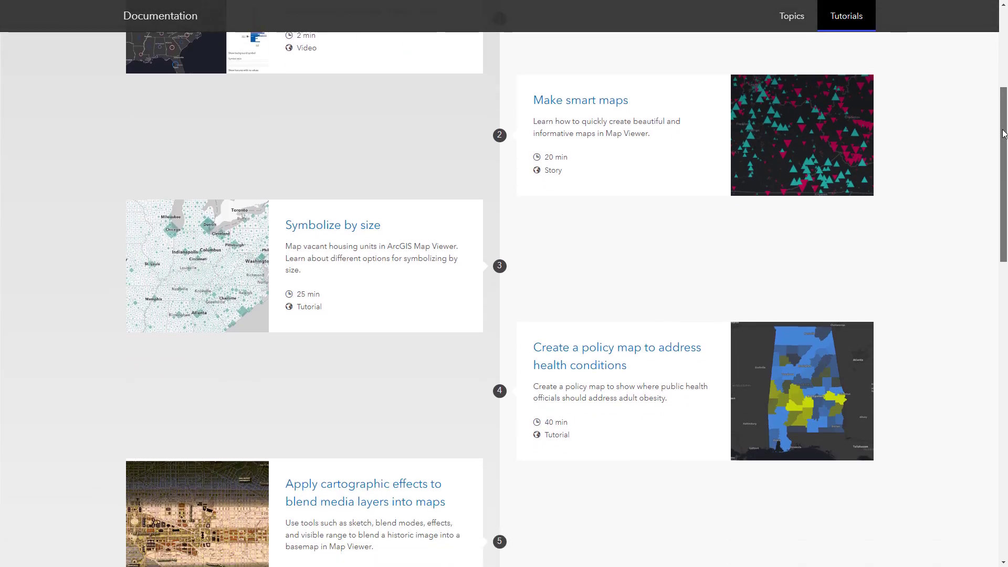
scroll("down", 3)
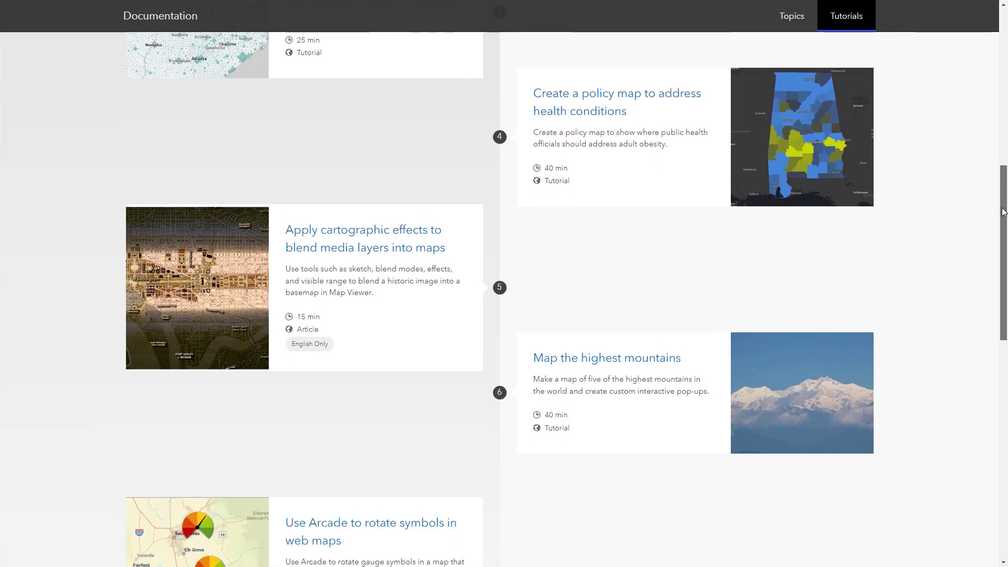
scroll("down", 3)
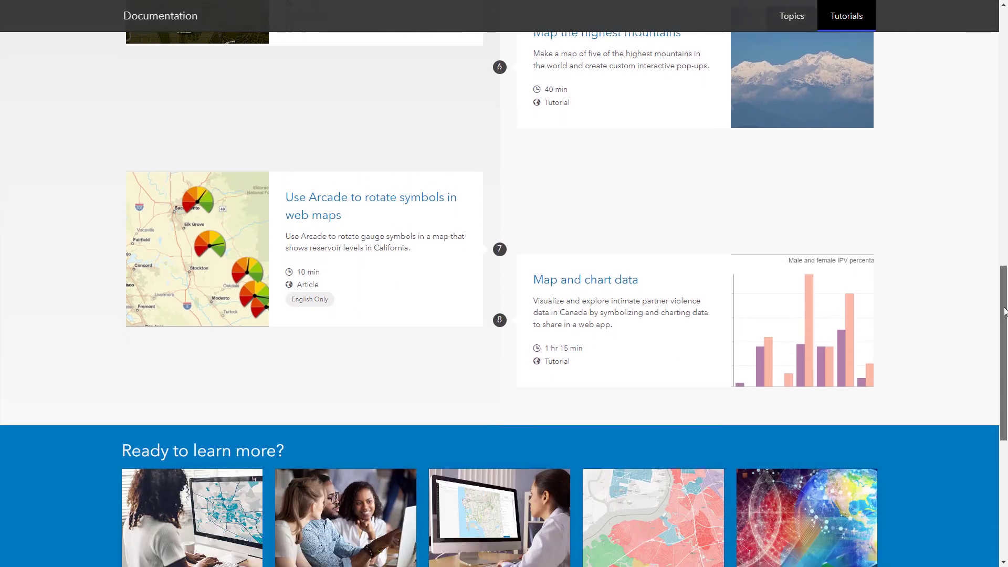